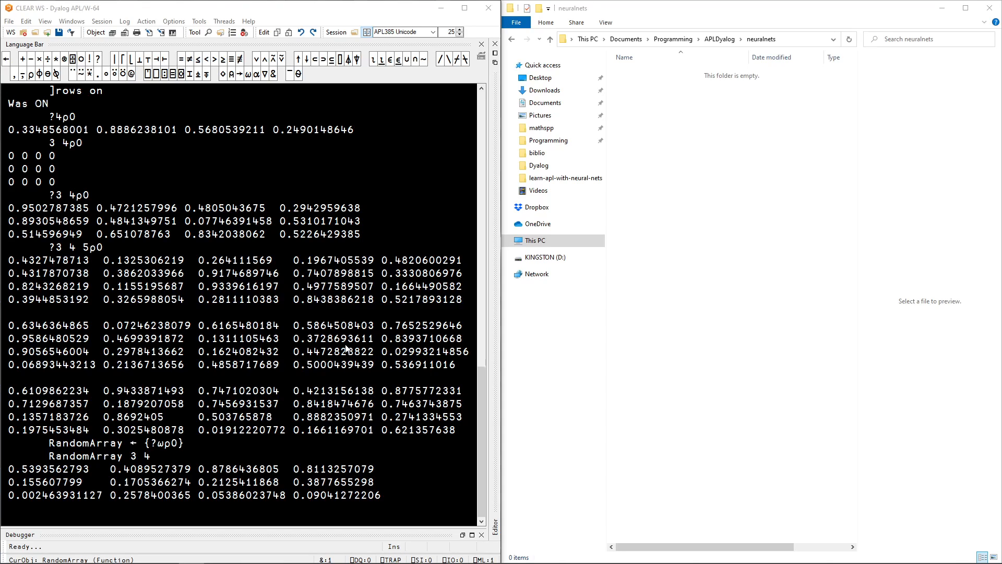
pyautogui.moveTo(51, 508)
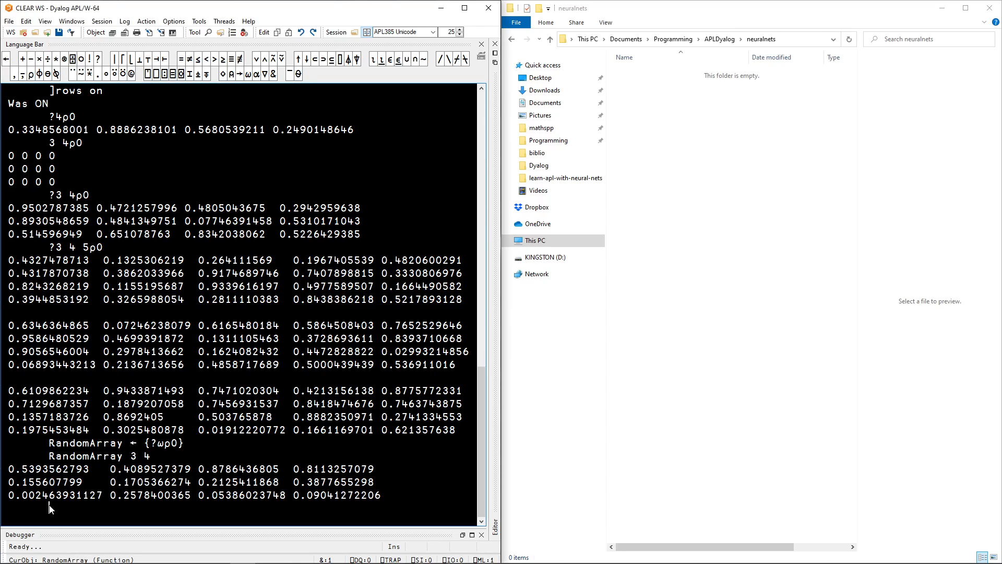
pyautogui.moveTo(144, 366)
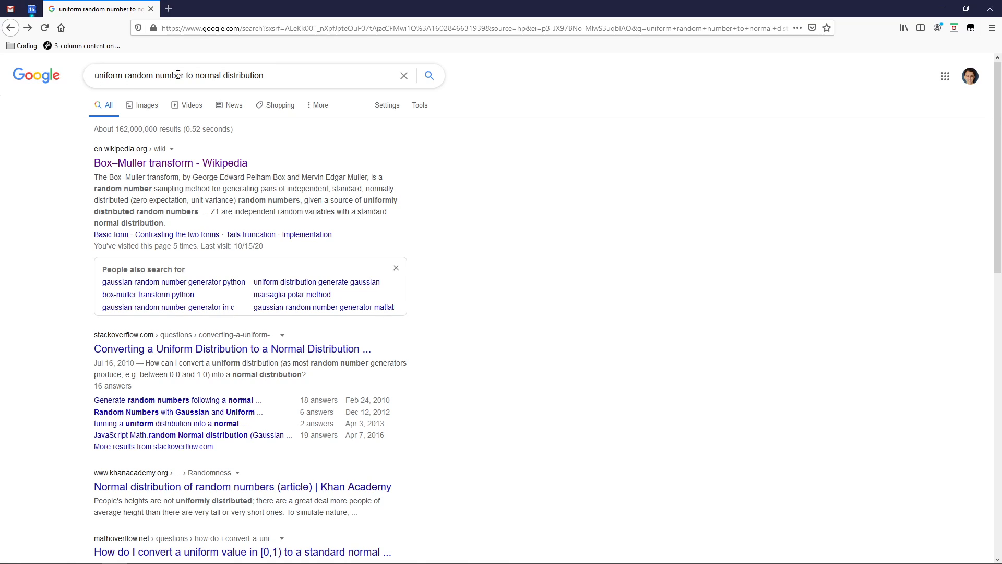
pyautogui.moveTo(170, 162)
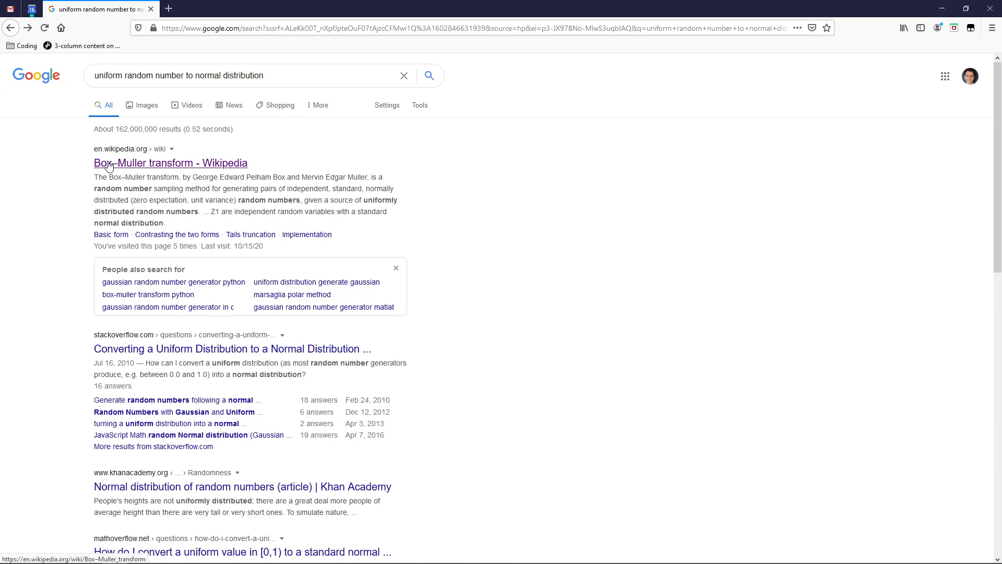
pyautogui.moveTo(144, 168)
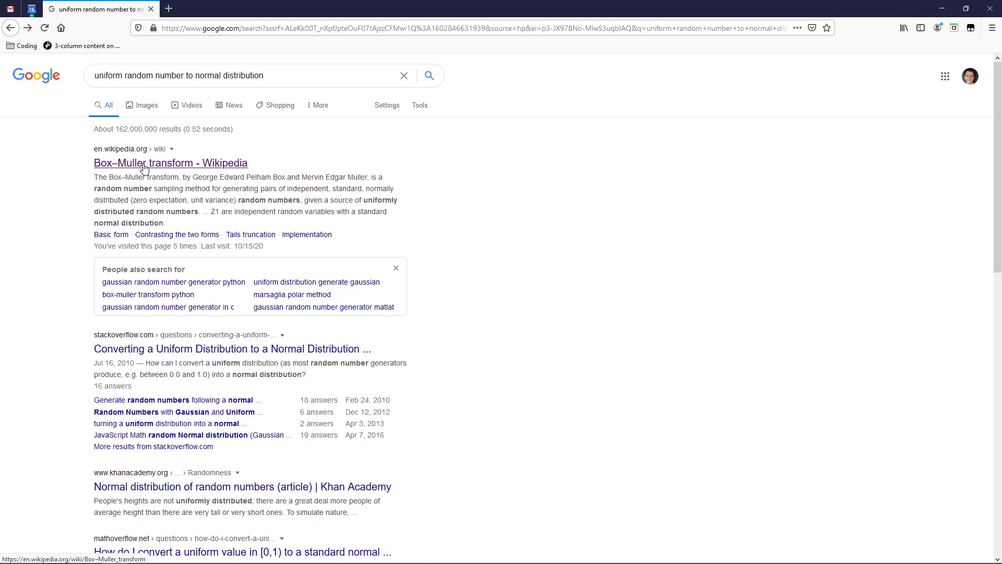
# - Open the 'Box–Muller transform - Wikipedia' result from the Google Search results
pyautogui.click(171, 163)
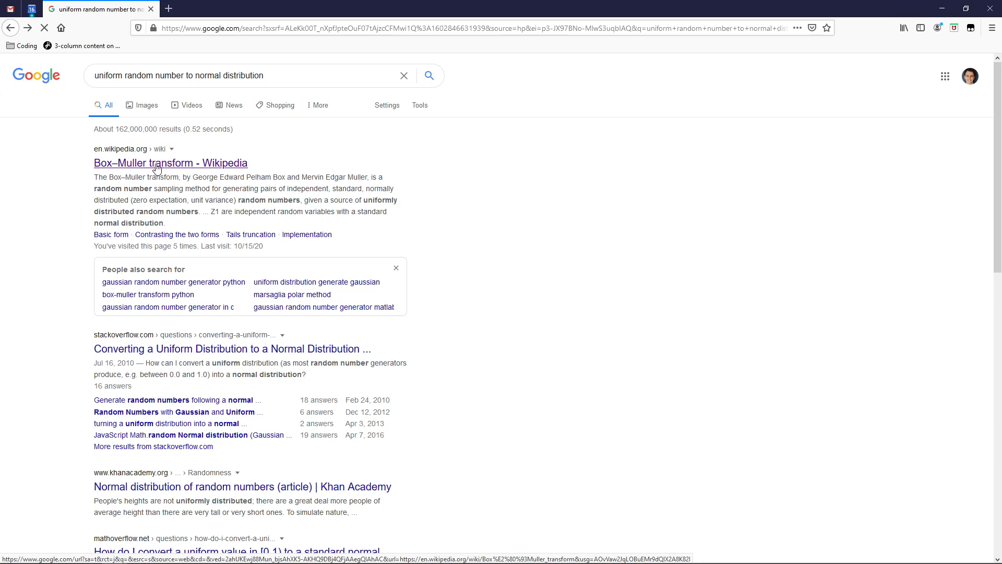
pyautogui.click(170, 162)
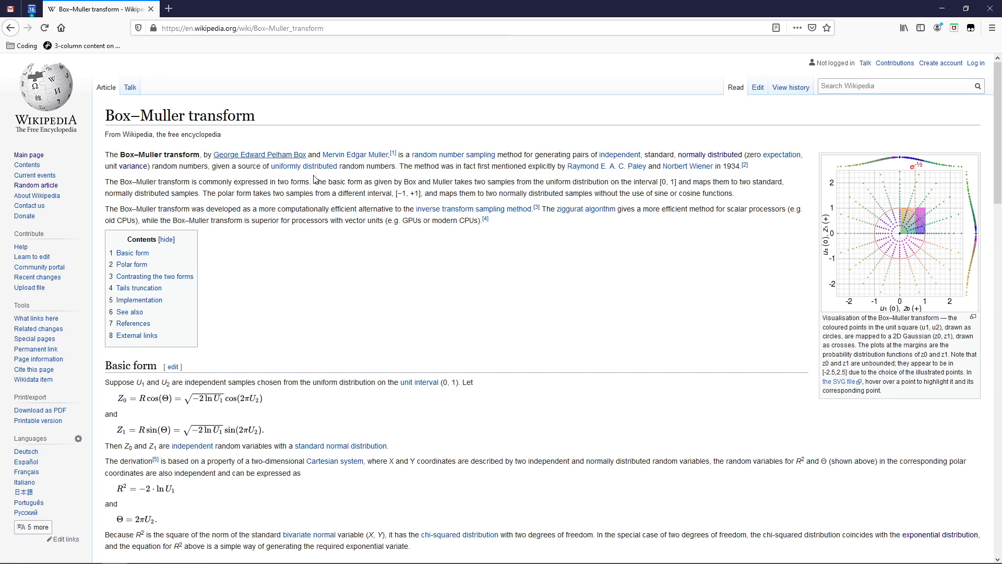
pyautogui.scroll(-3)
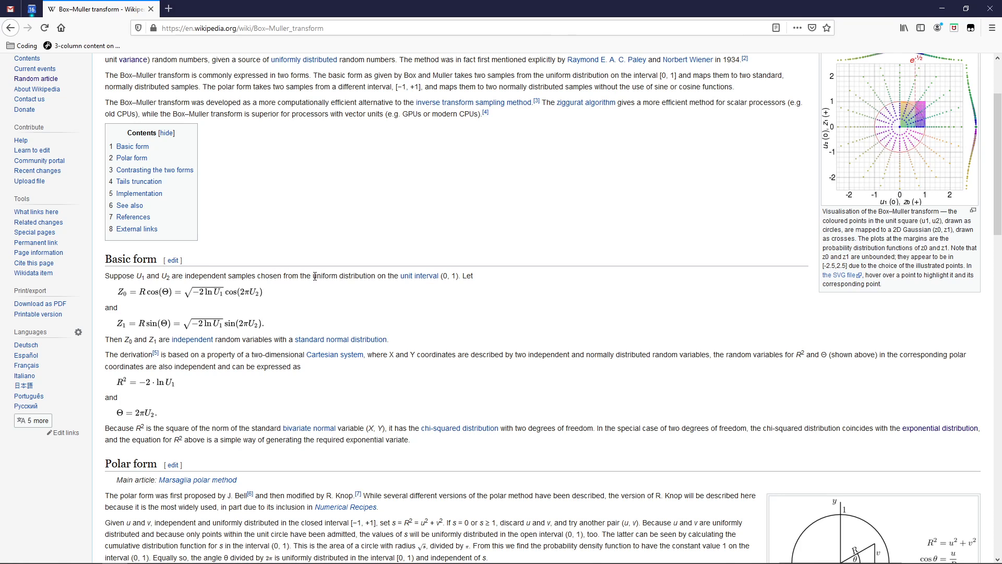
pyautogui.moveTo(312, 275); pyautogui.dragTo(450, 276)
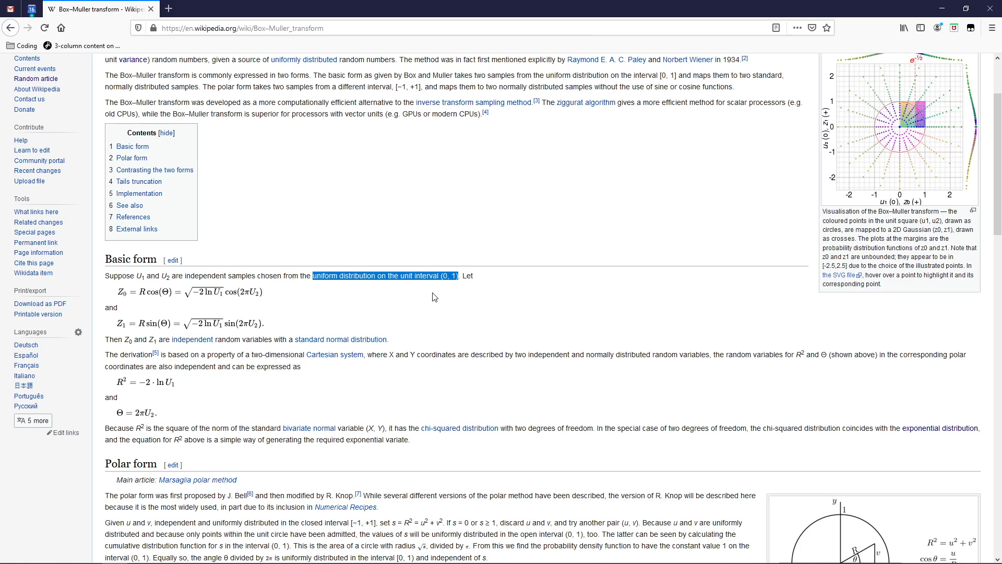
pyautogui.click(137, 300)
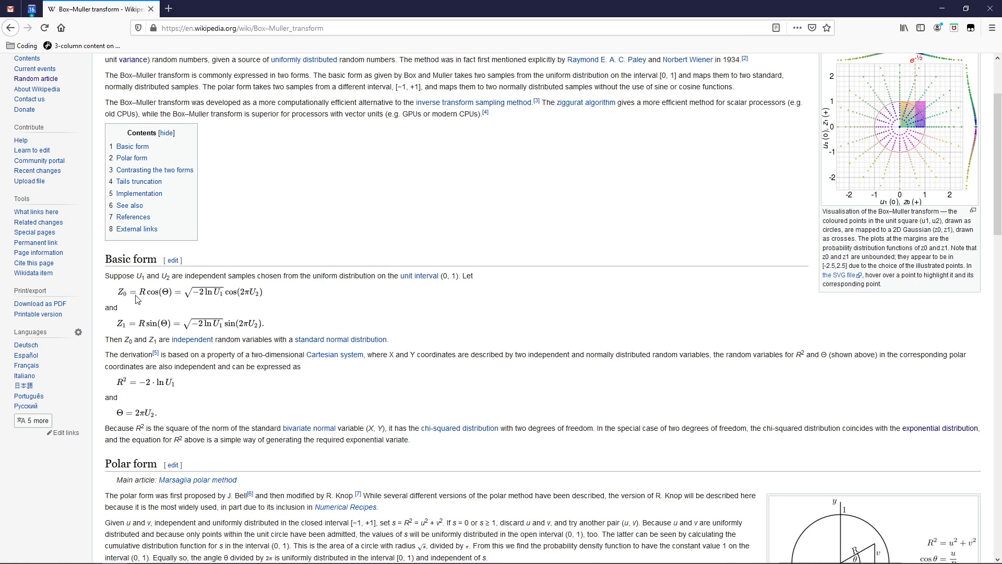
pyautogui.moveTo(173, 269)
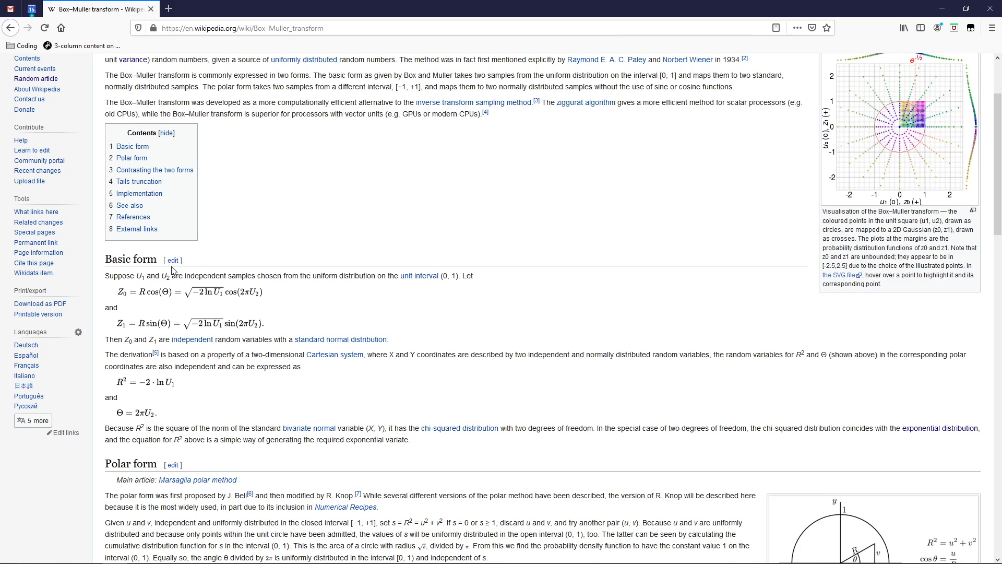
pyautogui.moveTo(221, 301)
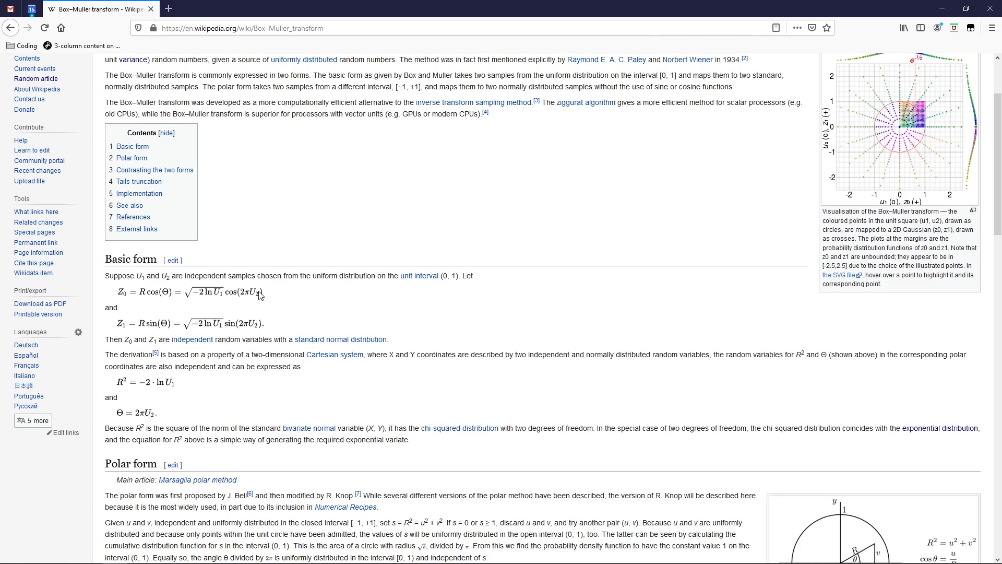
pyautogui.moveTo(259, 296)
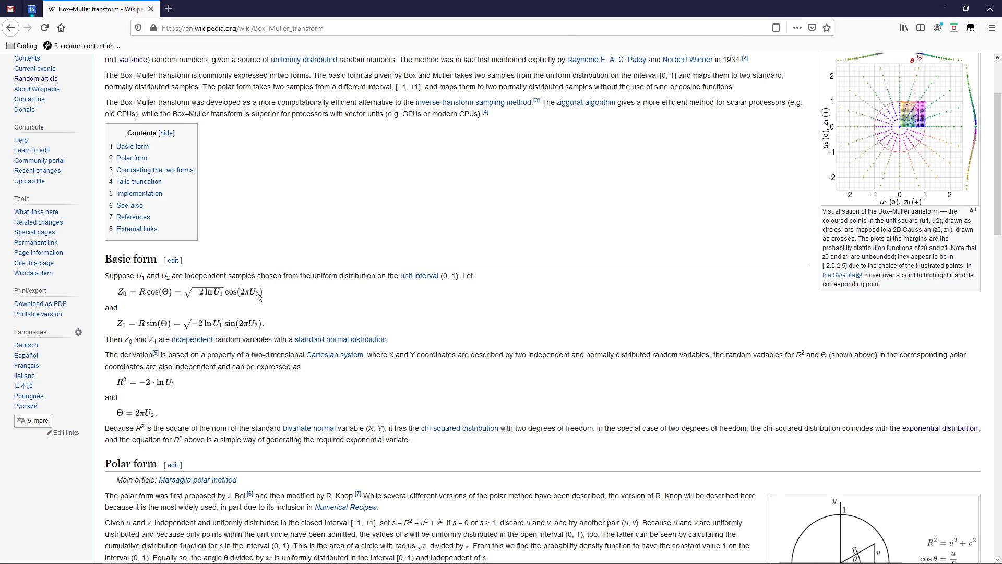
pyautogui.moveTo(186, 296)
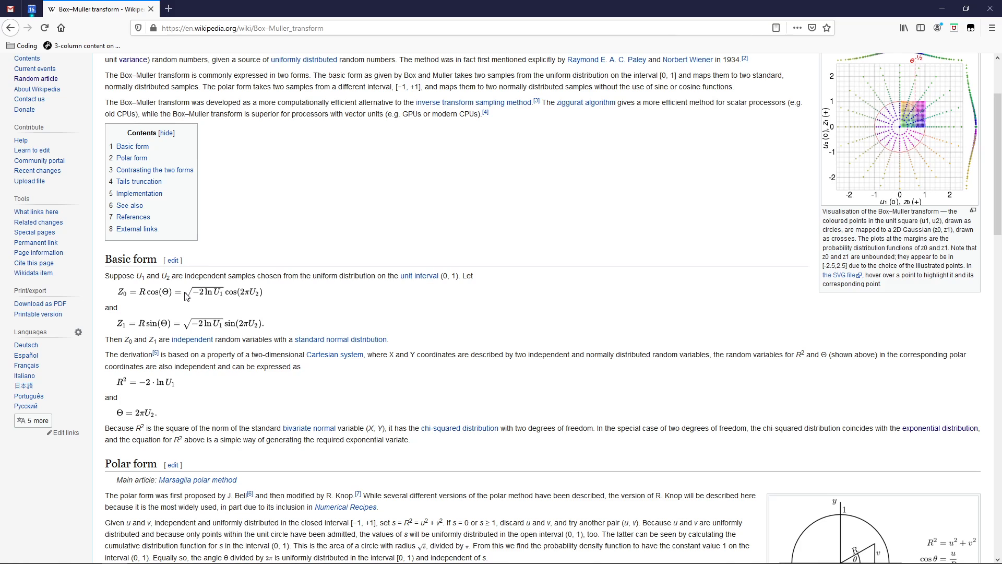
pyautogui.moveTo(194, 292)
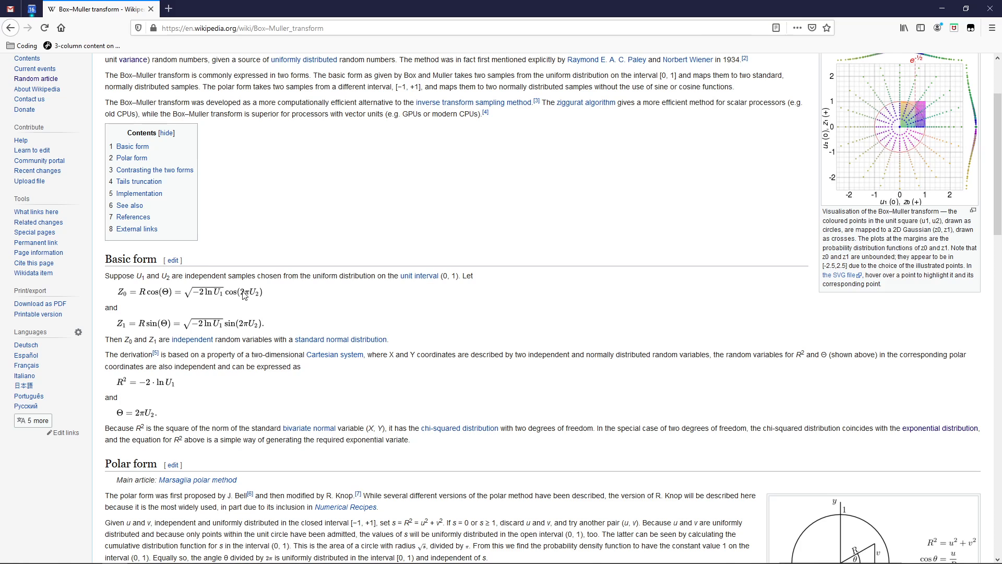
pyautogui.moveTo(239, 299)
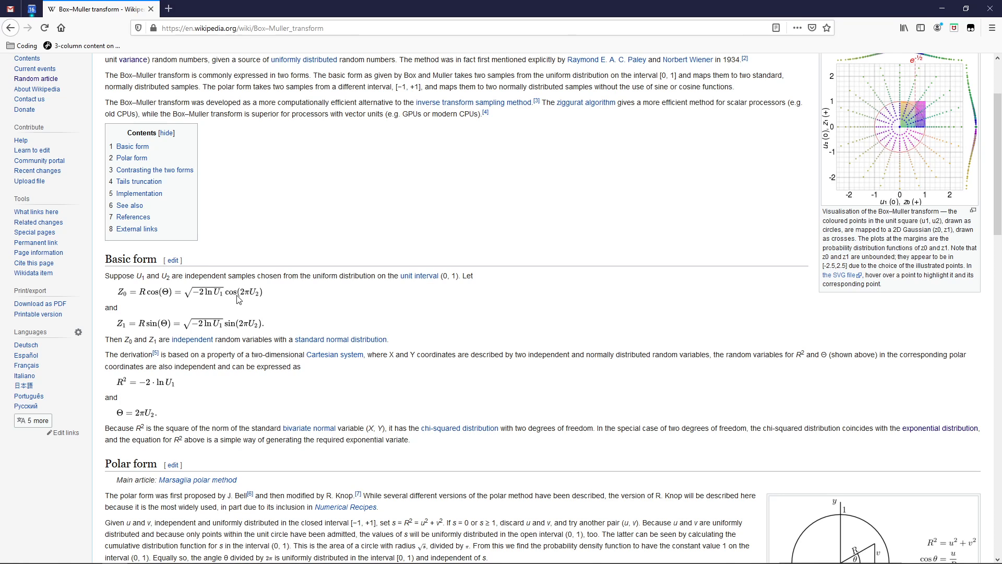
pyautogui.moveTo(266, 294)
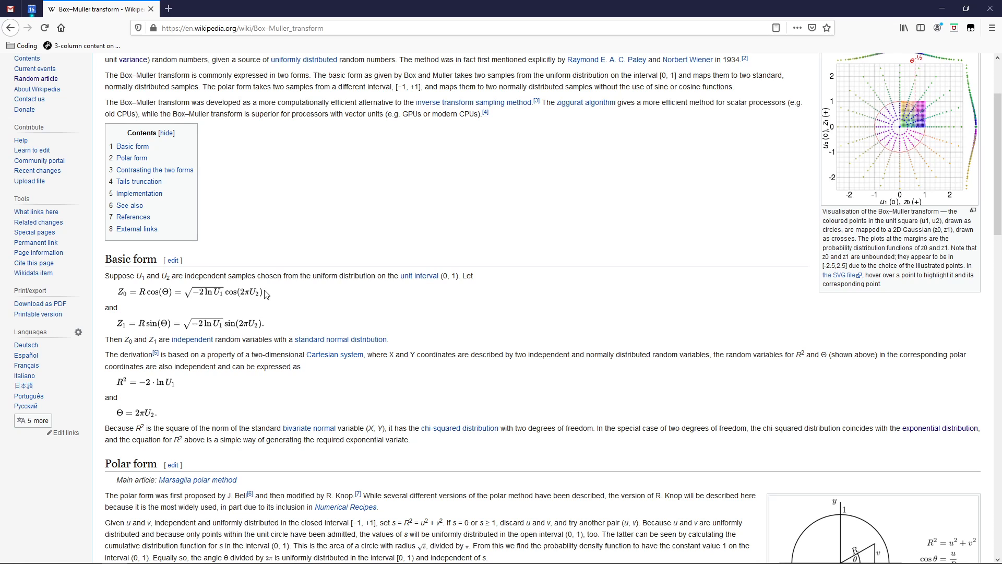
pyautogui.moveTo(600, 20)
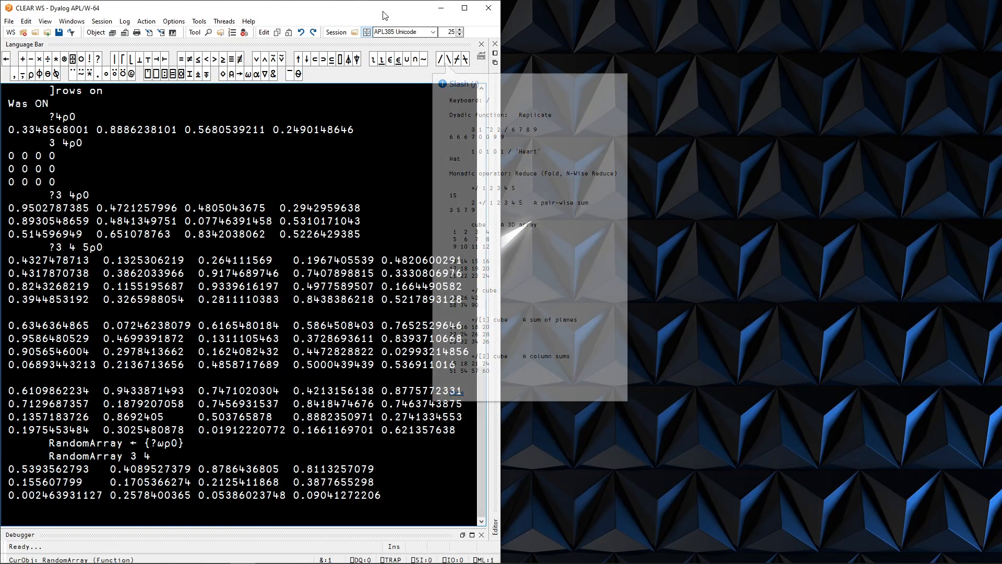
# - Maximise the Dyalog APL session window
pyautogui.click(464, 8)
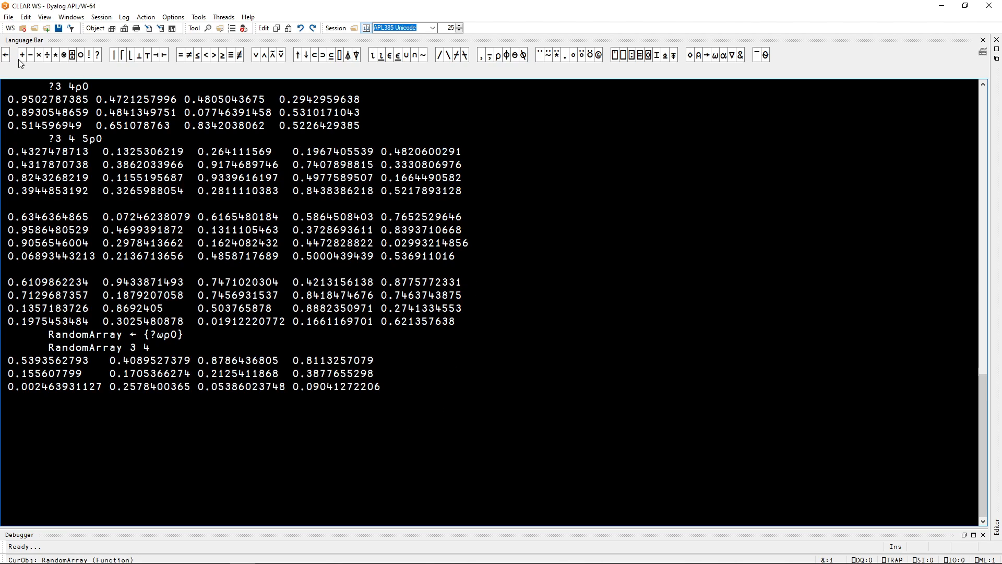
pyautogui.moveTo(71, 55)
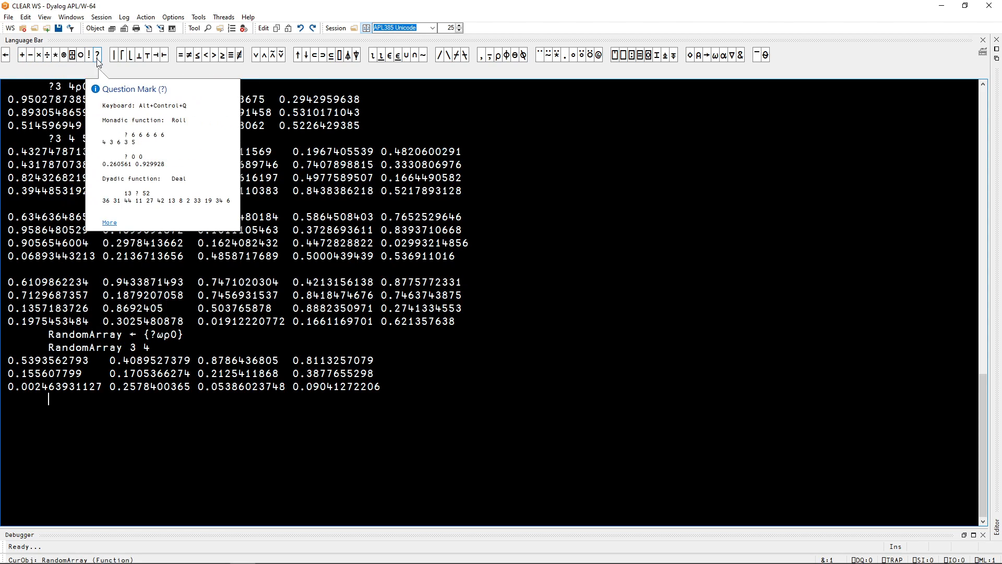
pyautogui.moveTo(21, 55)
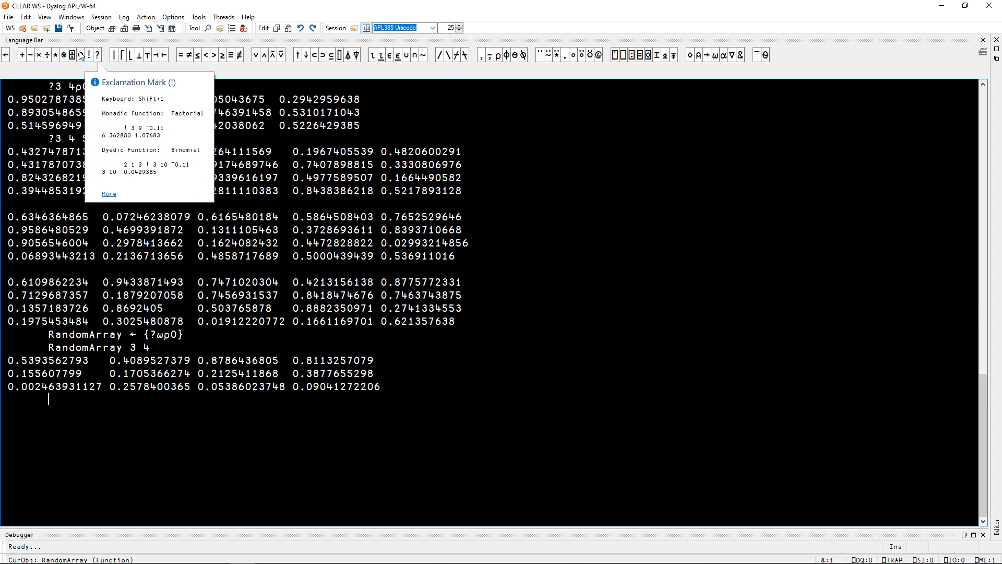
pyautogui.moveTo(21, 55)
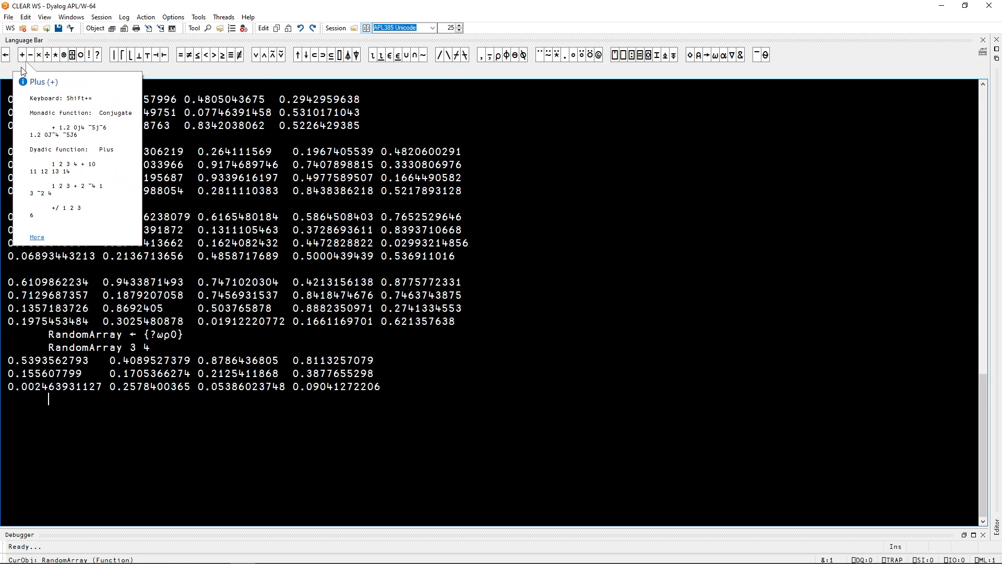
pyautogui.moveTo(38, 54)
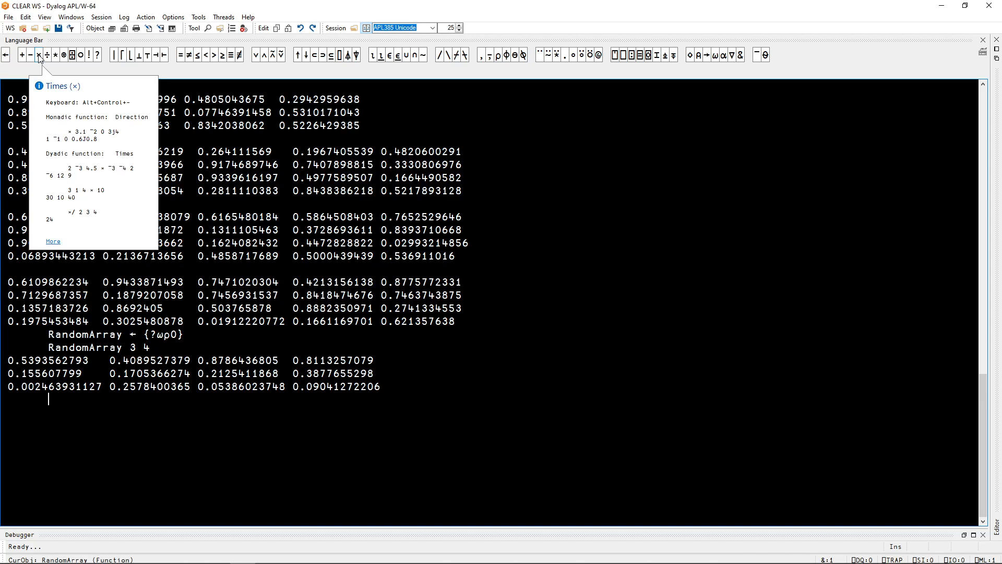
pyautogui.moveTo(71, 94)
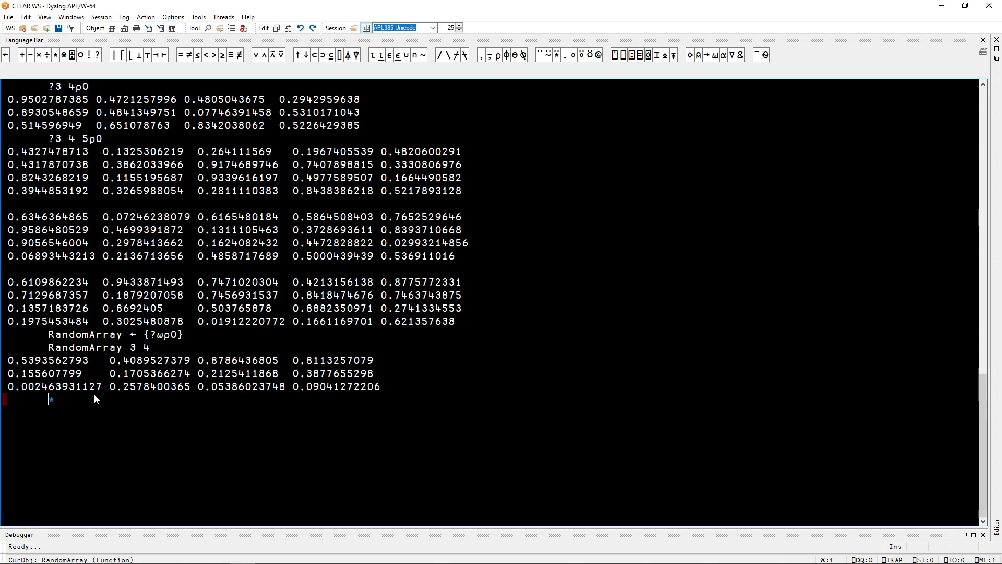
# - Evaluate simple arithmetic giving 8, 6, ¯1 and 3, then begin entering the vector 1 ¯2 3
pyautogui.write('2')
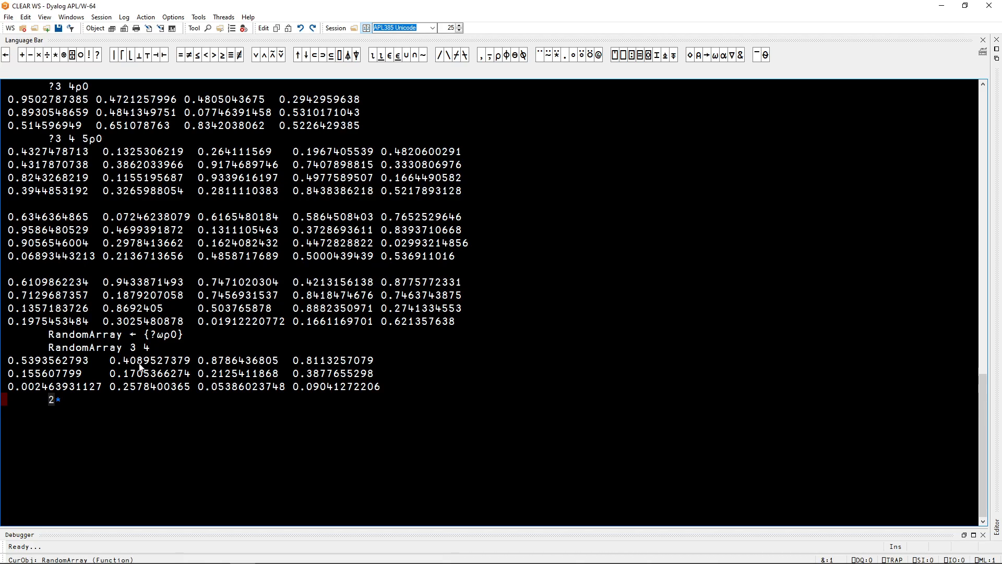
pyautogui.write('3')
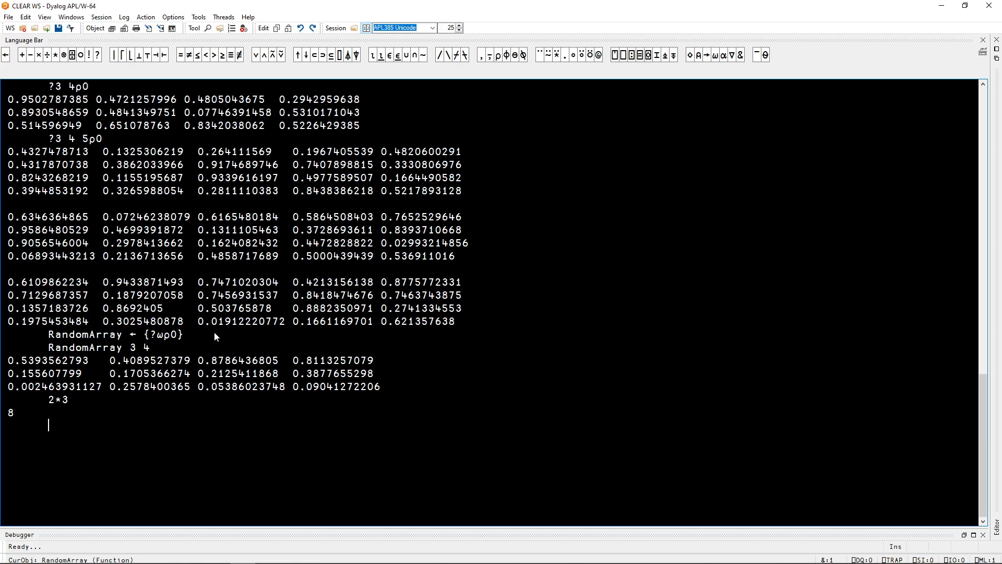
pyautogui.write('2')
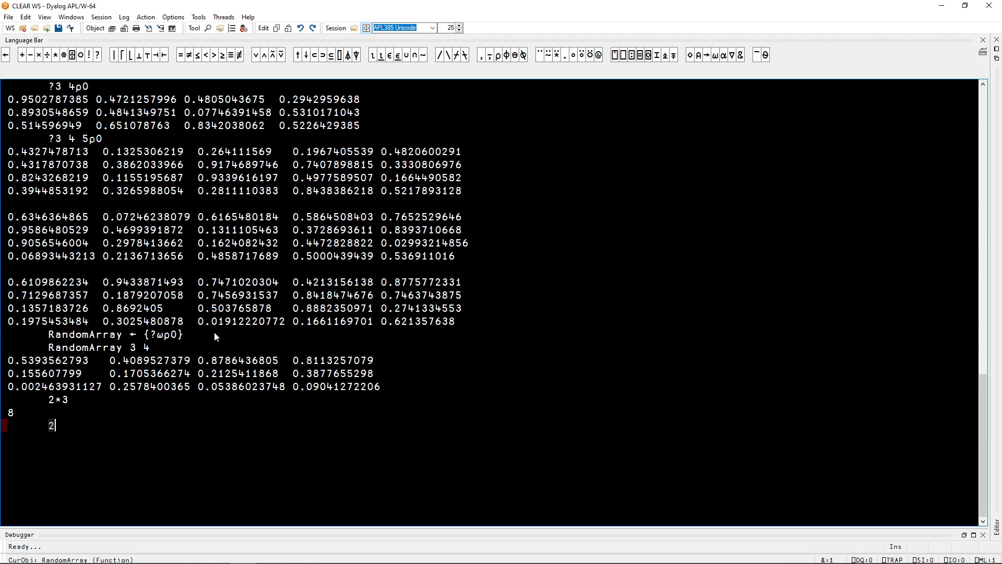
pyautogui.write('×3')
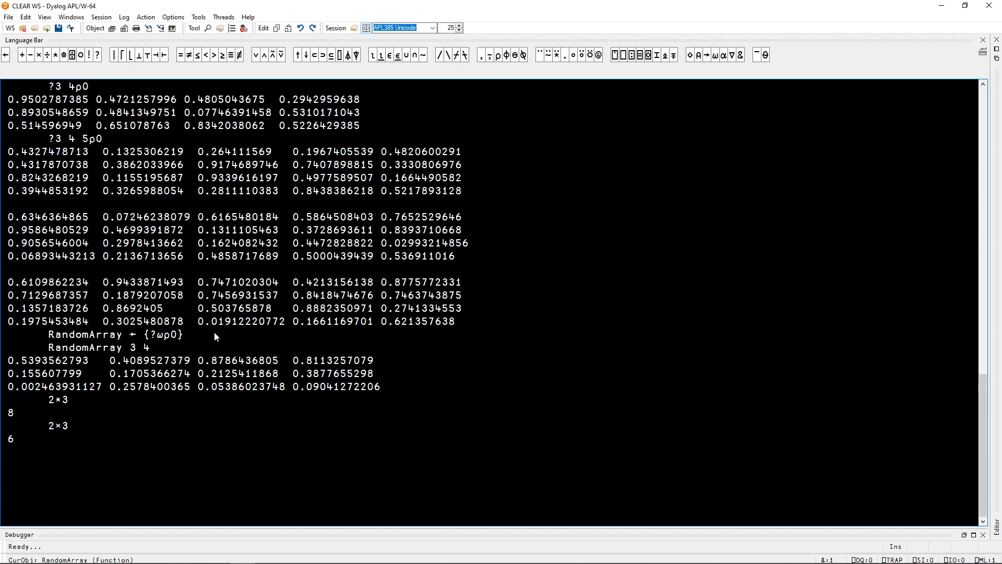
pyautogui.write('2-3')
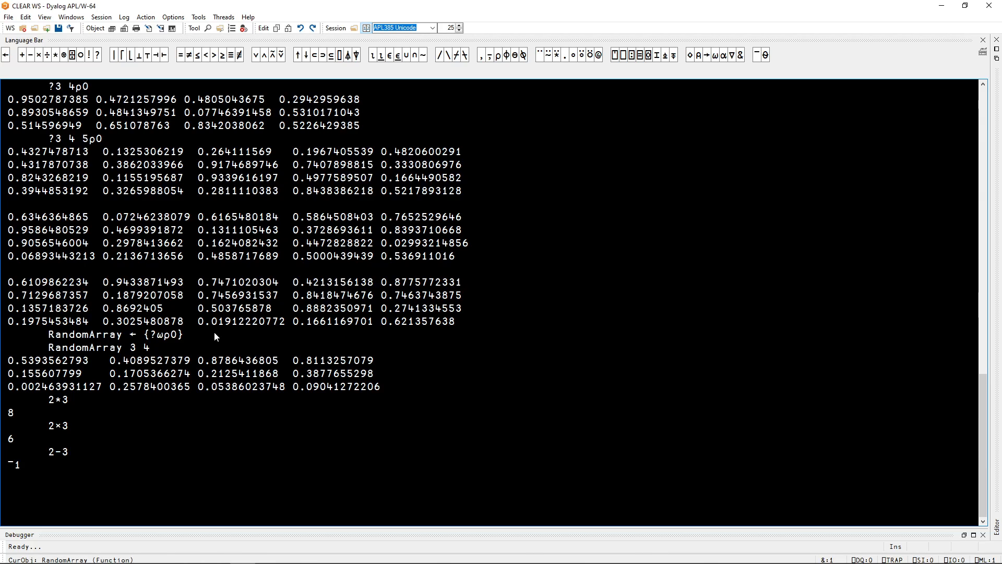
pyautogui.write('1')
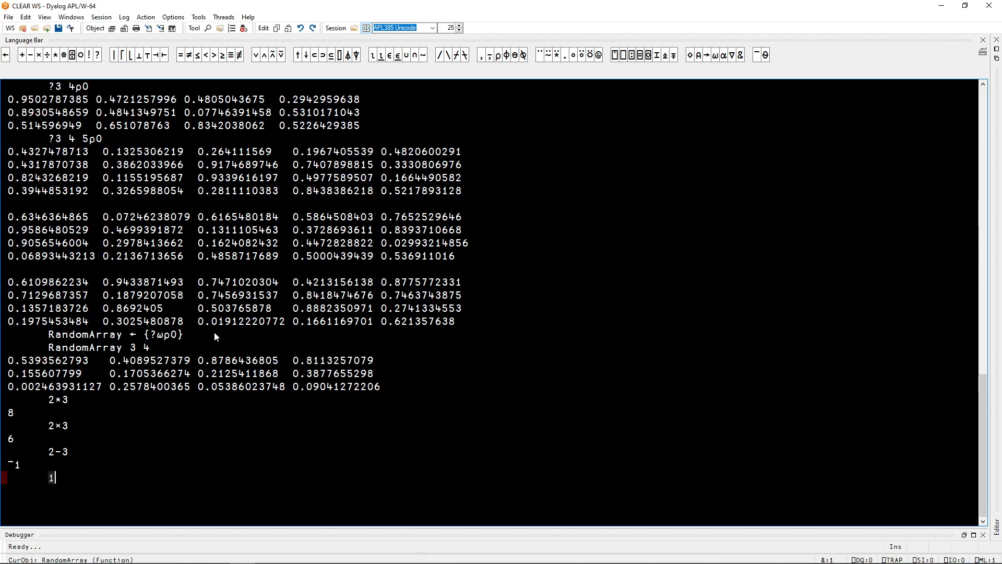
pyautogui.press('Return')
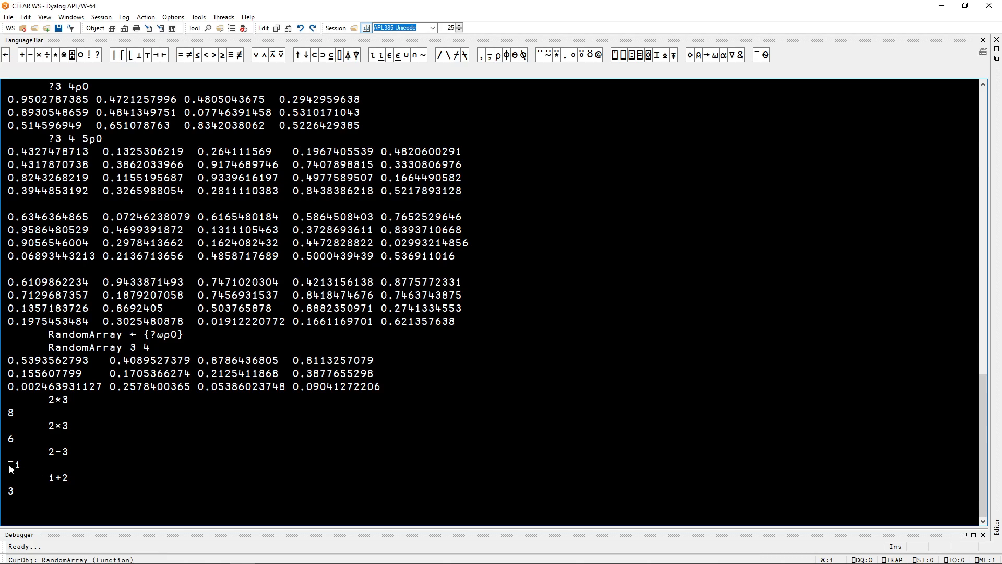
pyautogui.doubleClick(57, 451)
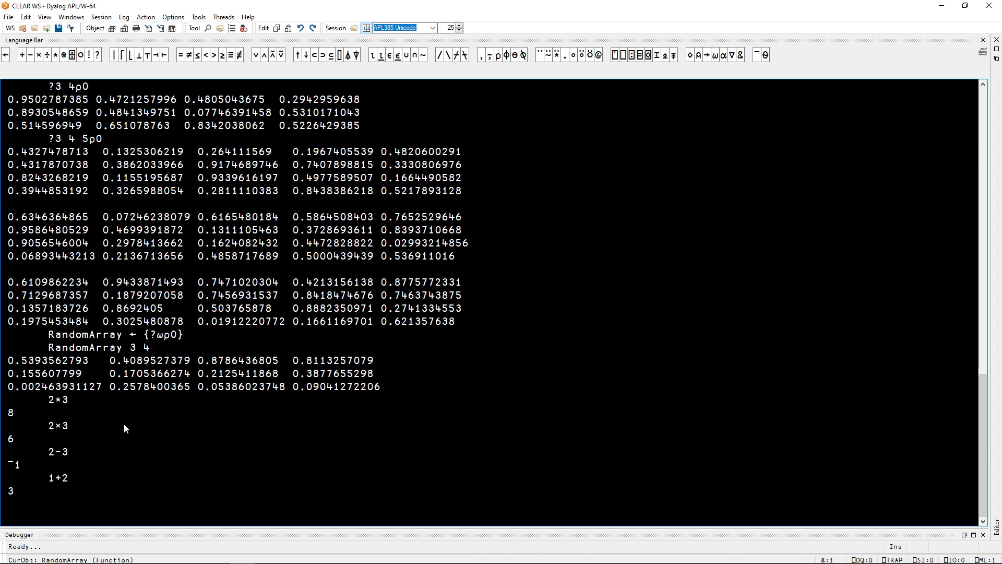
pyautogui.moveTo(168, 422)
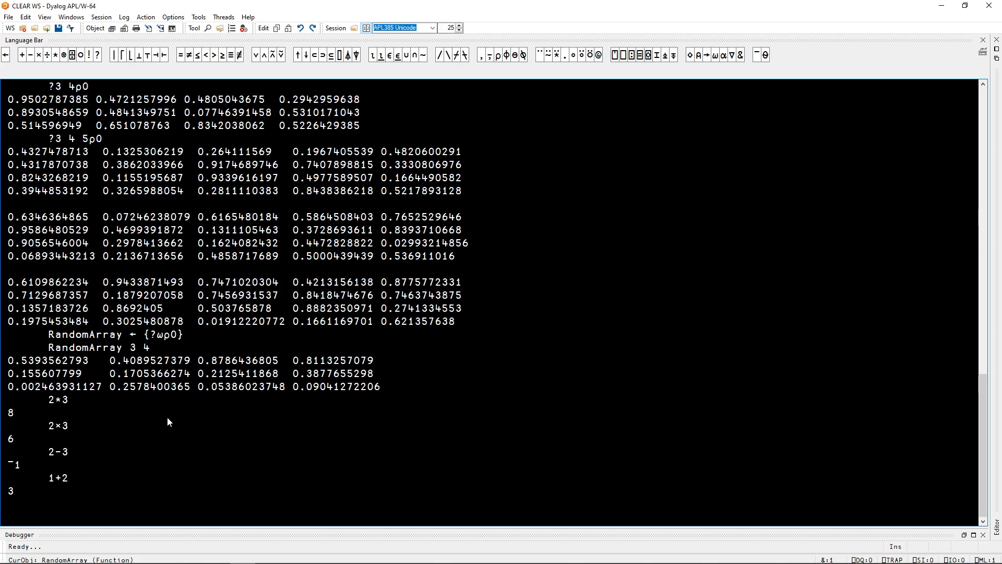
pyautogui.write('1 ¯2 3')
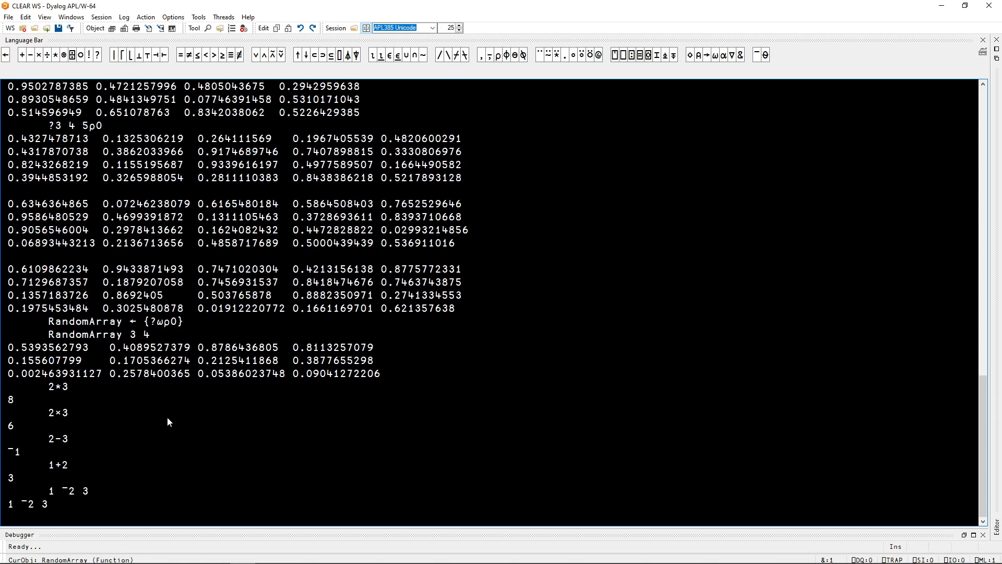
# - Enter 1 -2 3 (yielding ¯1 ¯2) and -2 (yielding ¯2), then type 'log' for the ⍟ glyph
pyautogui.write('1')
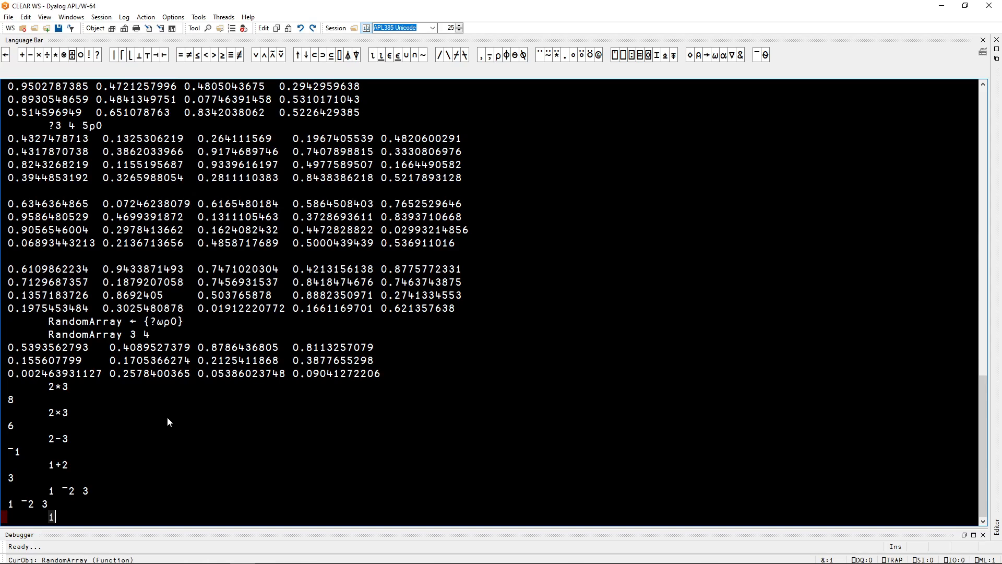
pyautogui.write('-2 3')
pyautogui.write('¯2')
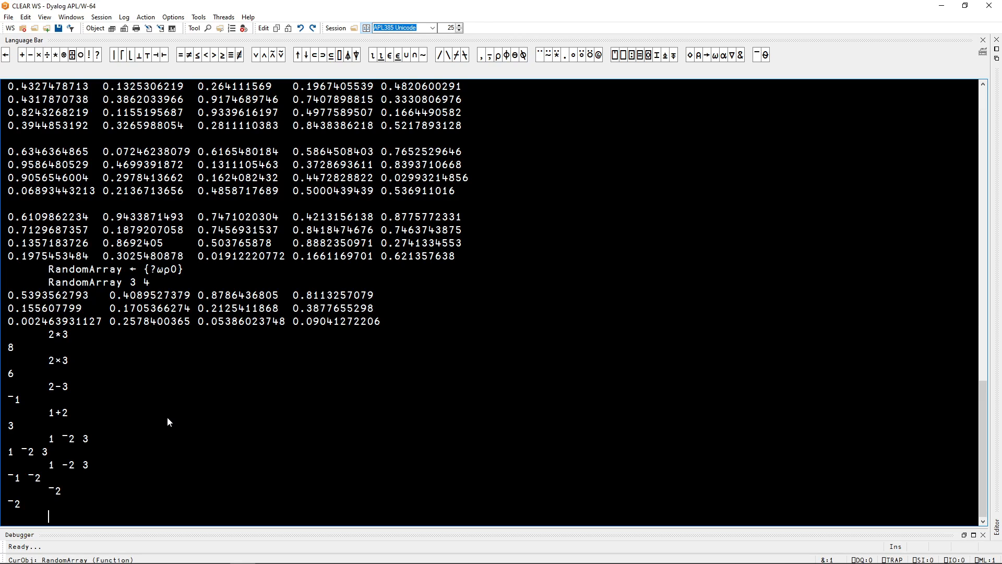
pyautogui.write('log')
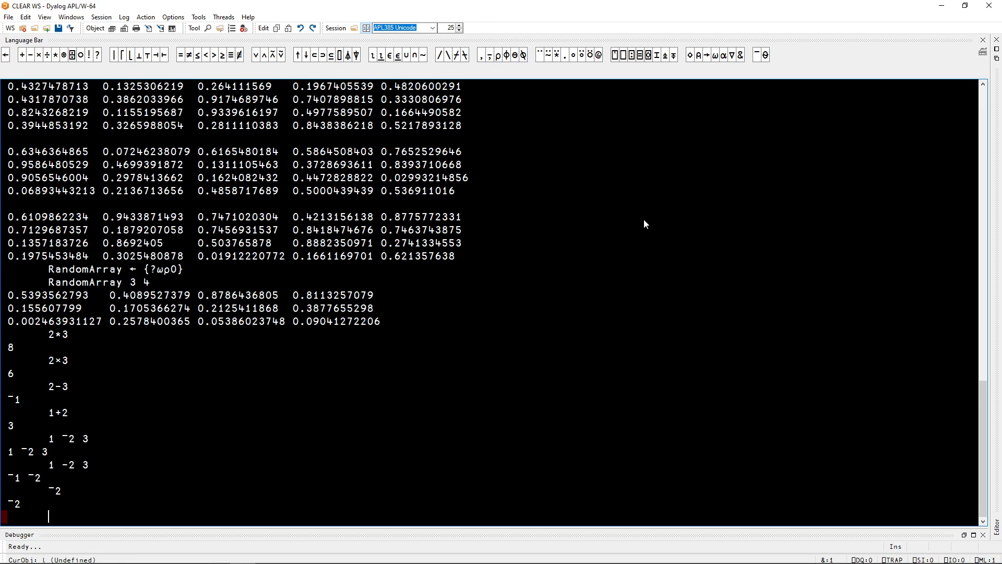
pyautogui.moveTo(164, 234)
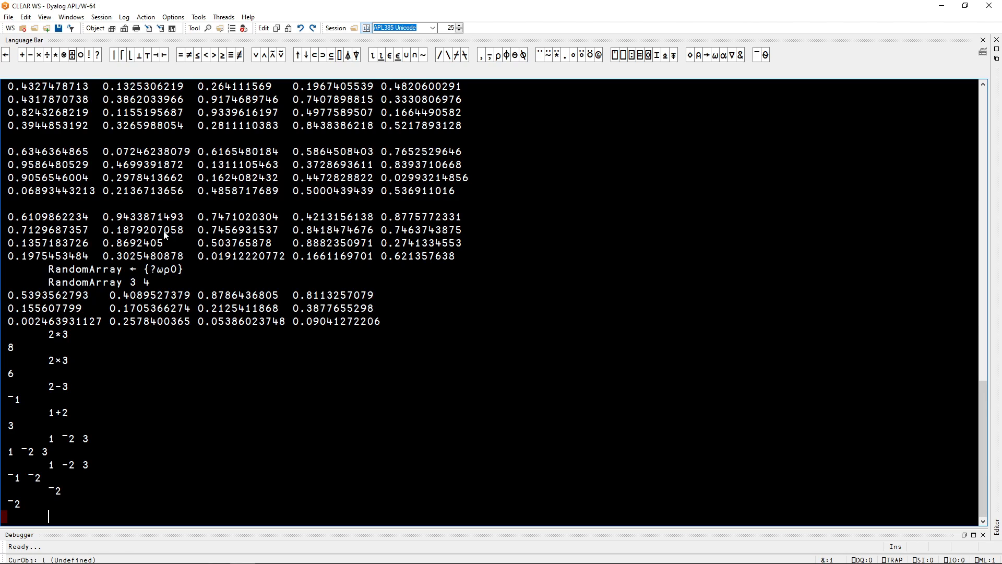
pyautogui.moveTo(62, 55)
pyautogui.write('∘')
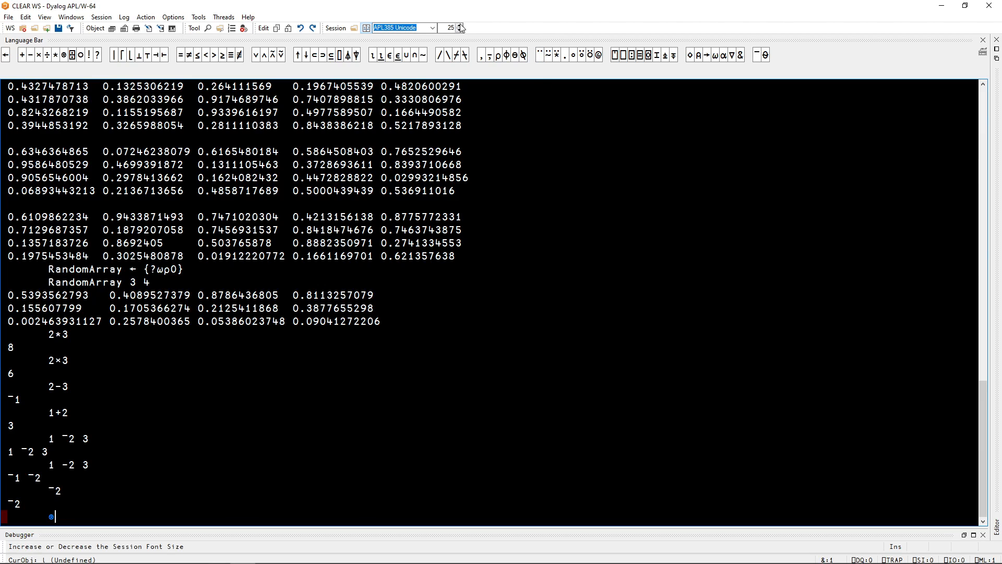
pyautogui.click(459, 26)
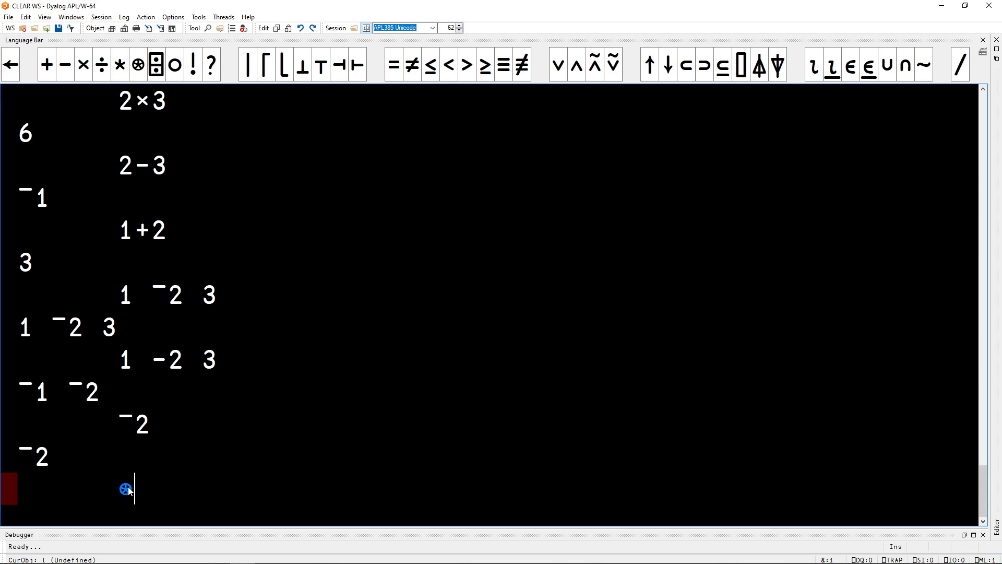
pyautogui.moveTo(134, 491)
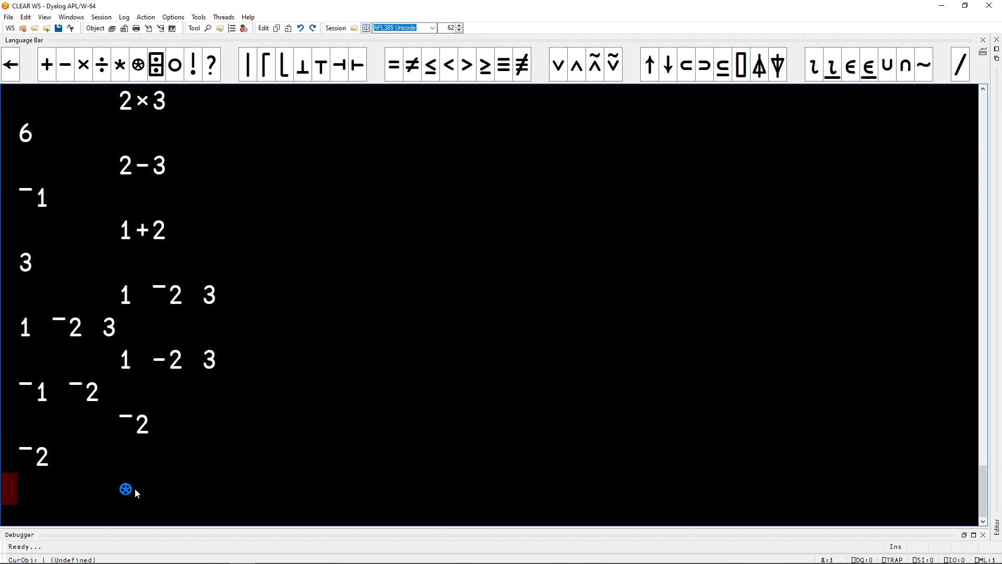
pyautogui.moveTo(168, 468)
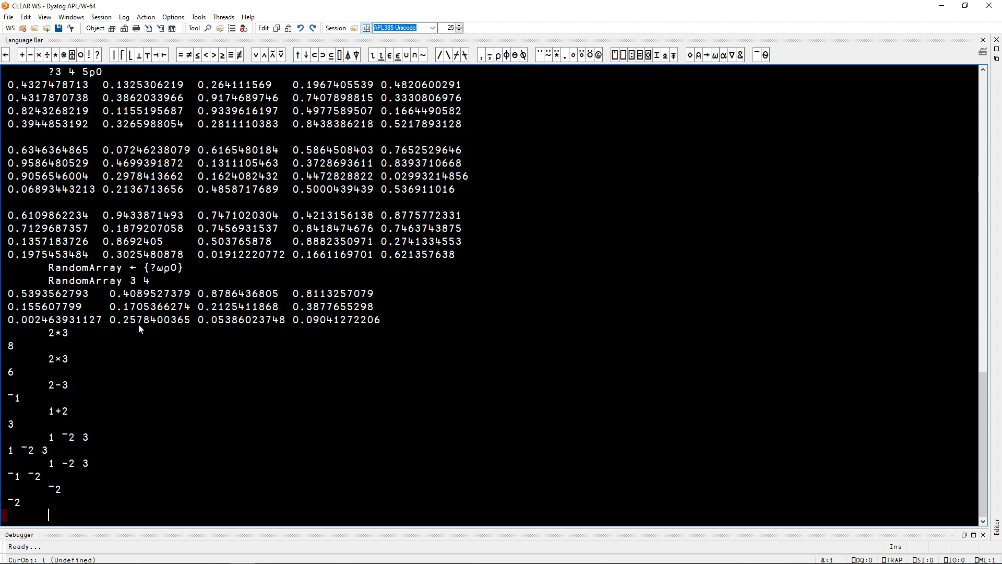
# - Enter 2⍟8 returning 3 and 2*3 returning 8
pyautogui.write('2')
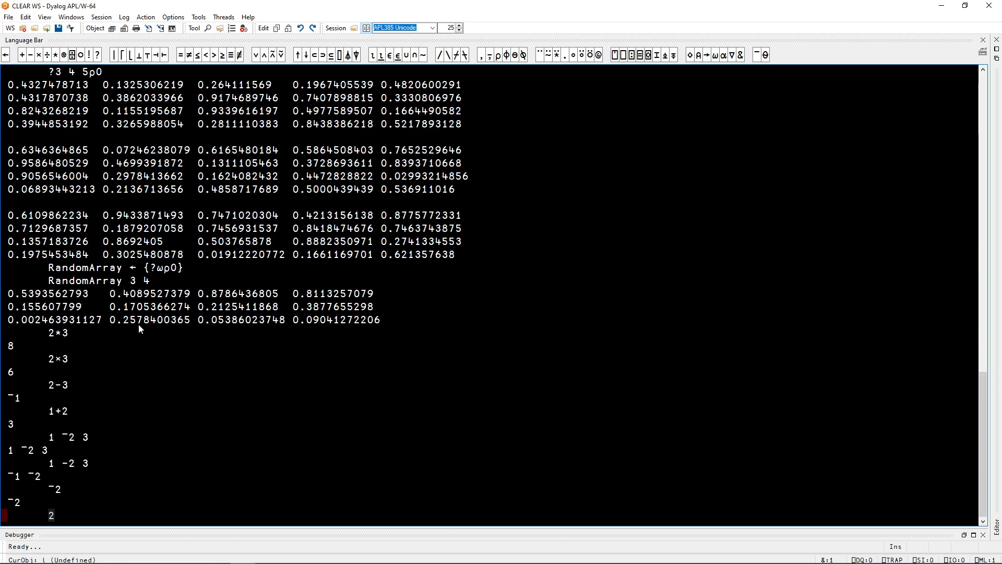
pyautogui.write('○8')
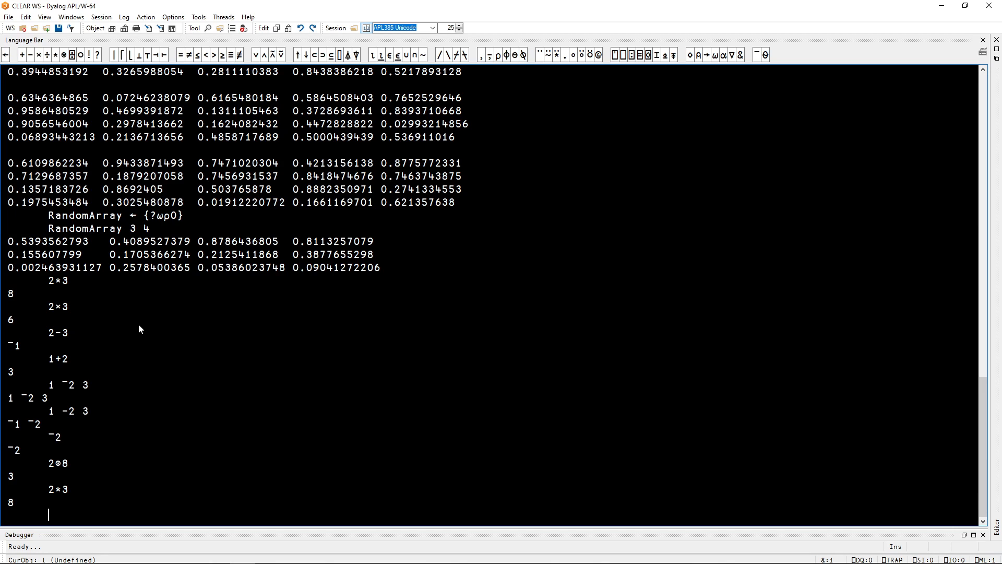
pyautogui.write('○')
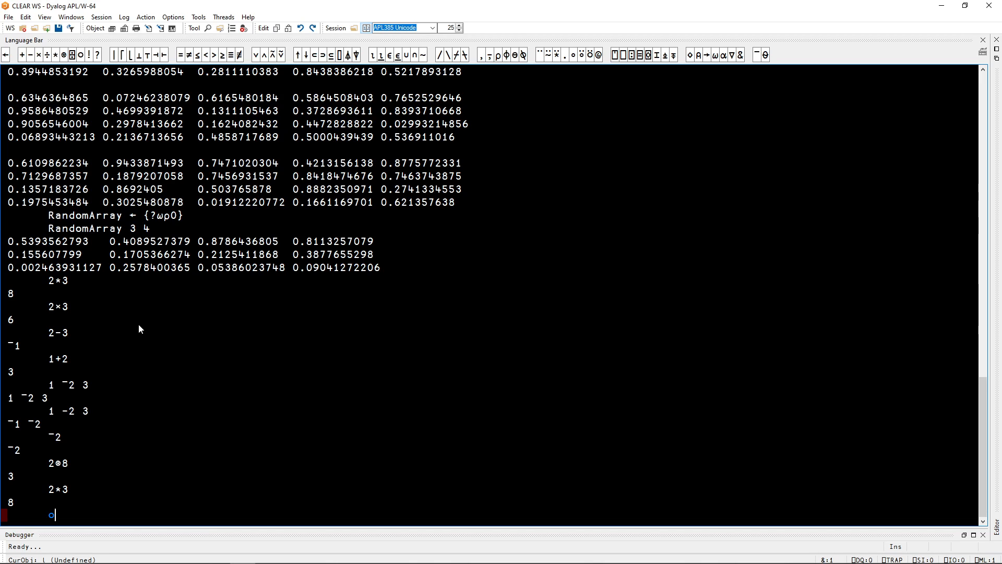
# - Enter ○1, ○2 and ○1 2 3 to get multiples of pi
pyautogui.write('1')
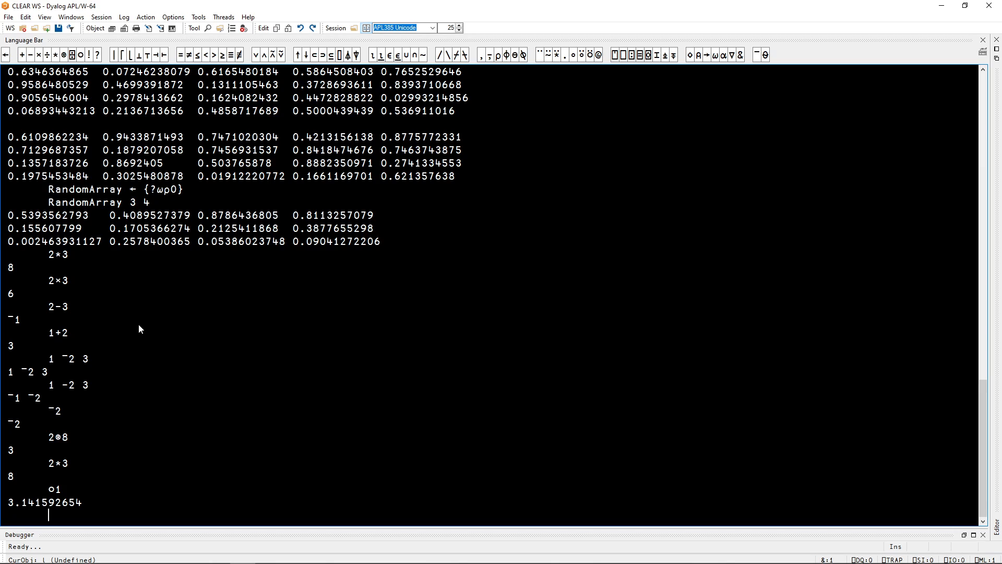
pyautogui.write('○')
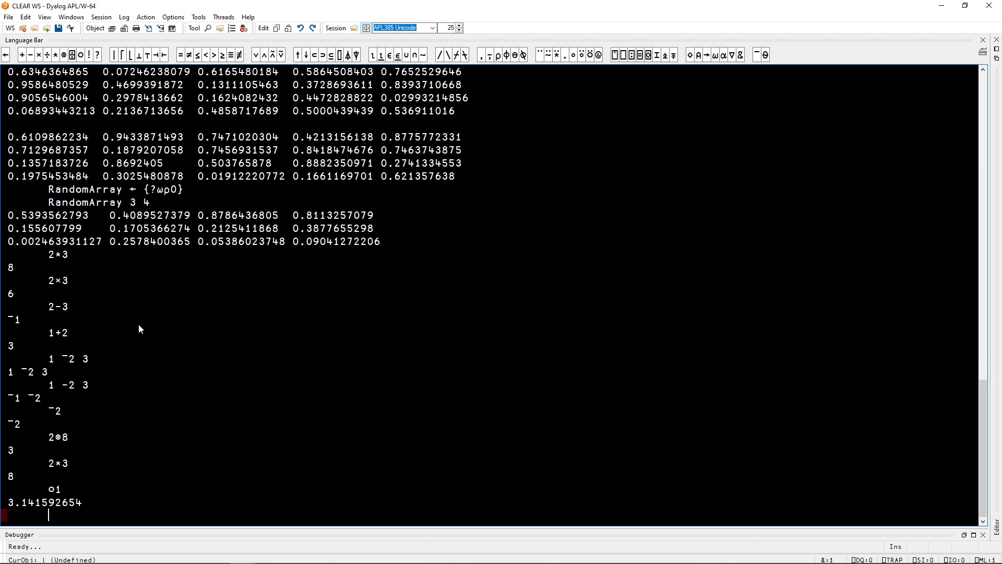
pyautogui.write('○1')
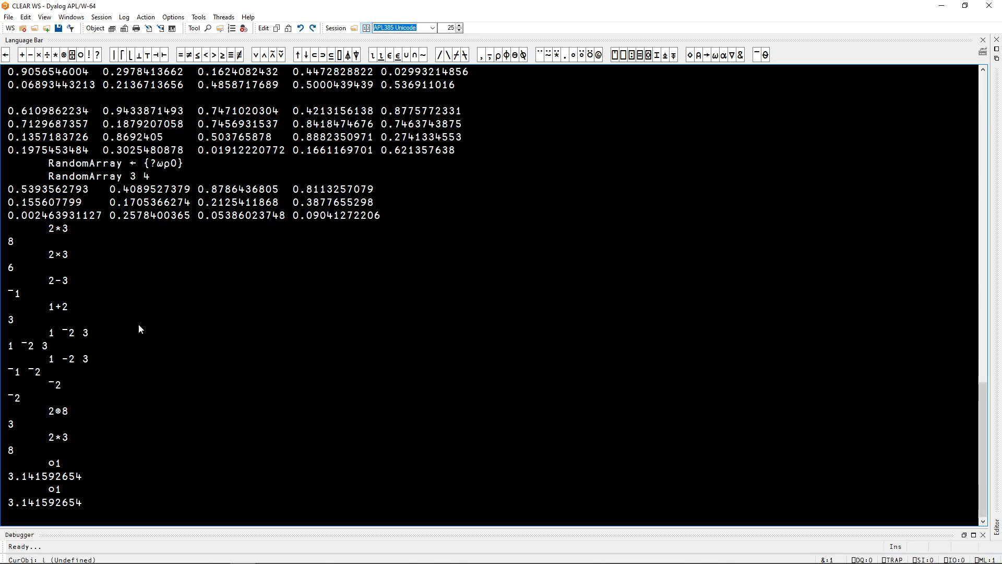
pyautogui.write('○1 2 3')
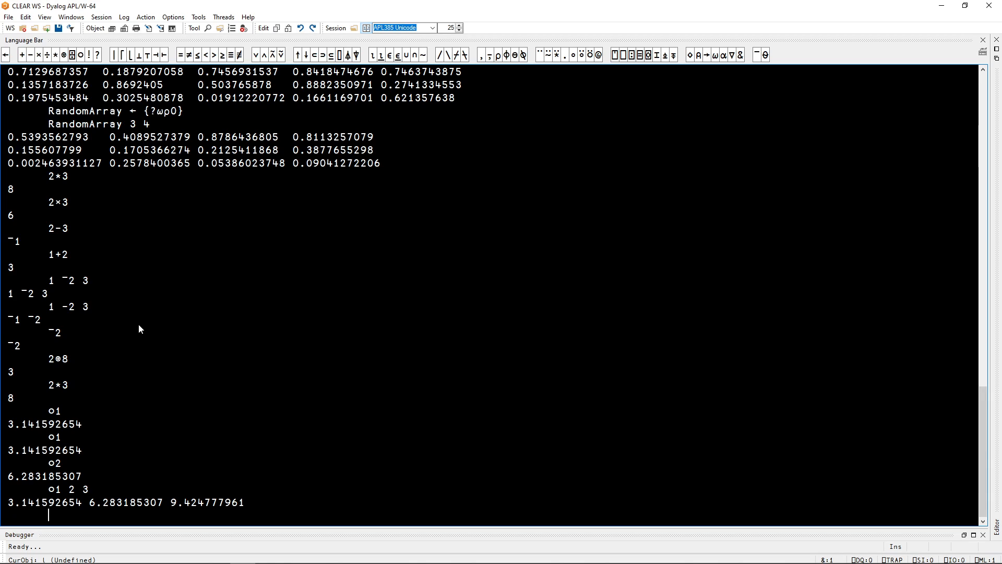
pyautogui.moveTo(85, 86)
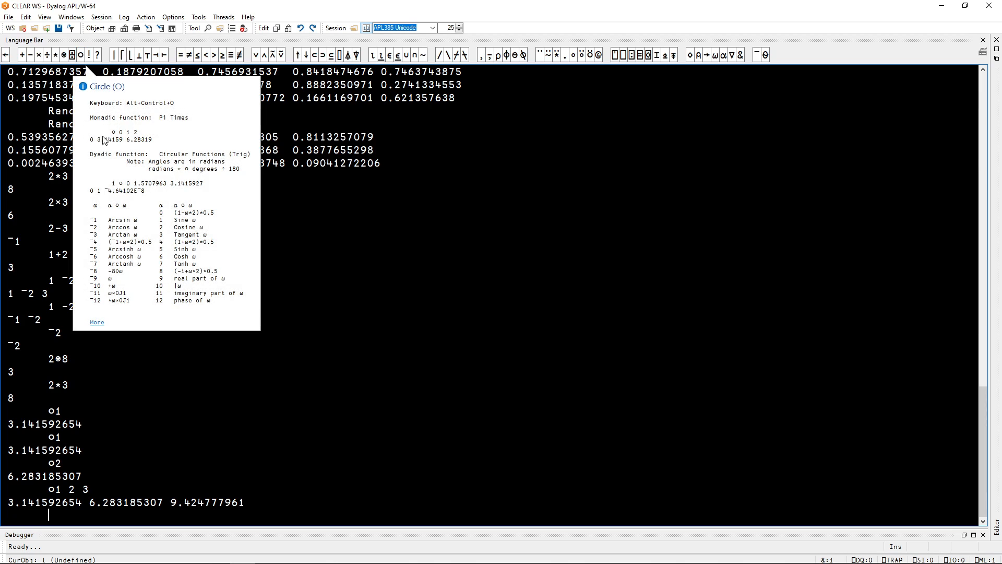
pyautogui.moveTo(150, 305)
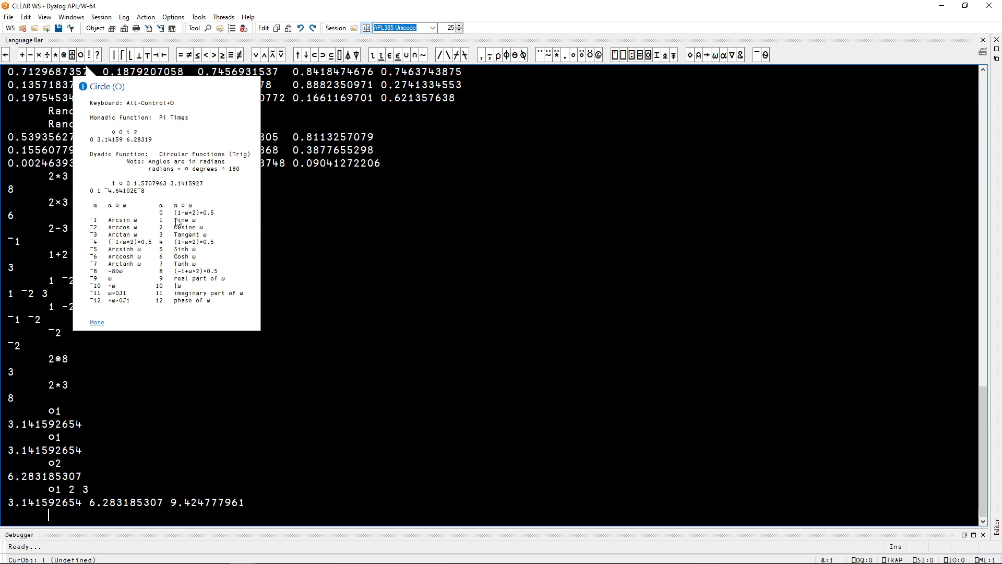
pyautogui.moveTo(162, 230)
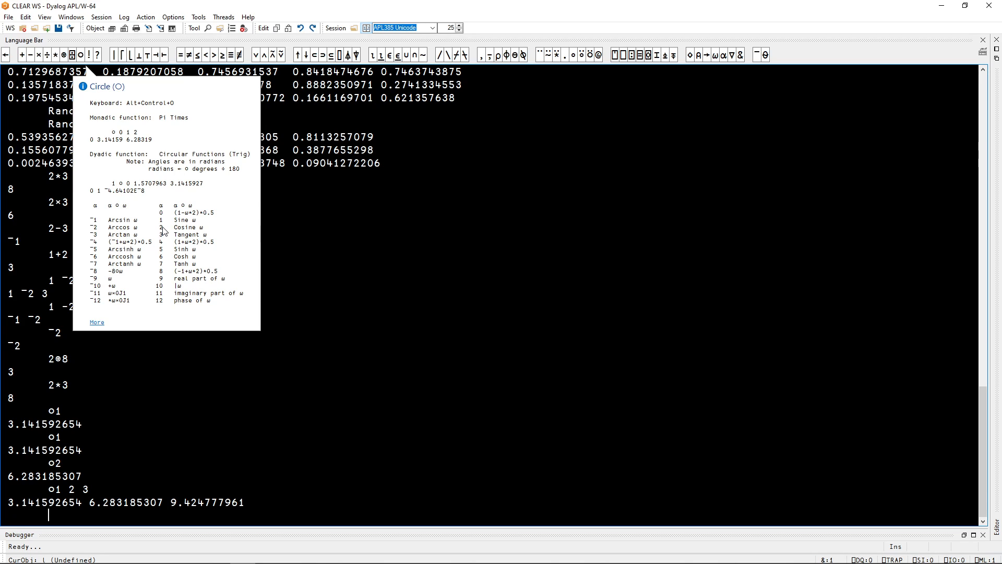
pyautogui.moveTo(185, 231)
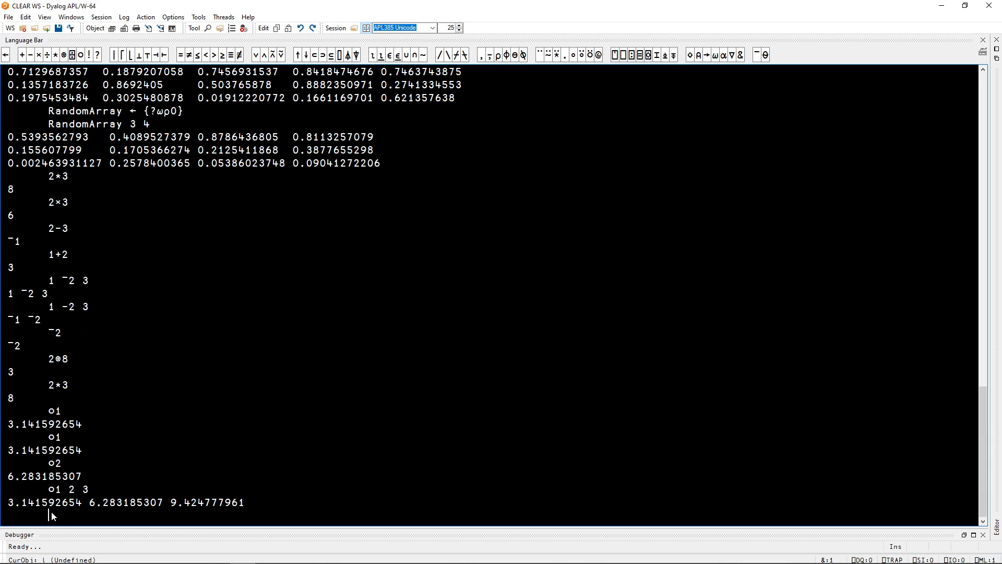
# - Enter 2○45 (0.5253219888) and 2○(○1) (¯1), then edit the line toward 2○○1
pyautogui.write('2○')
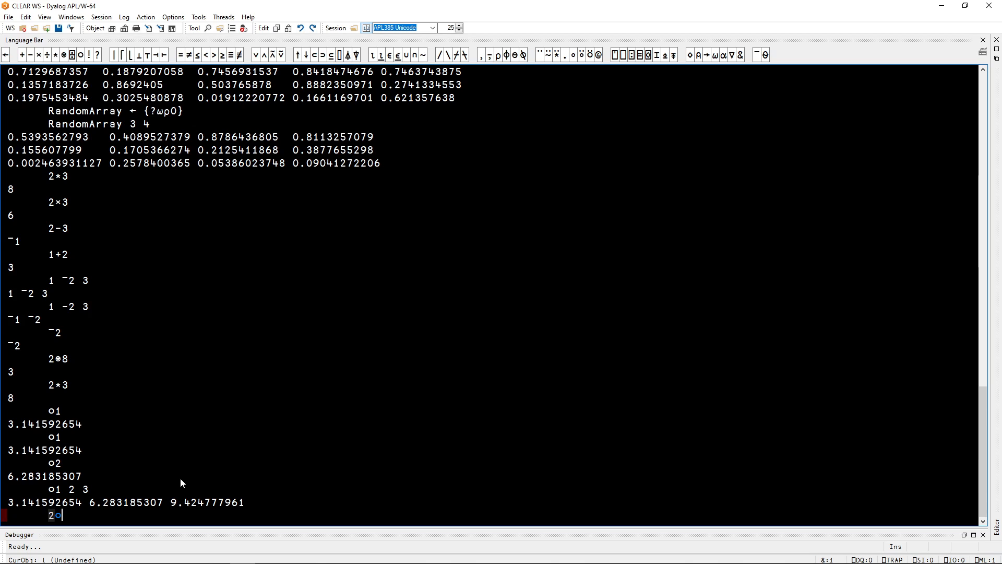
pyautogui.write('45')
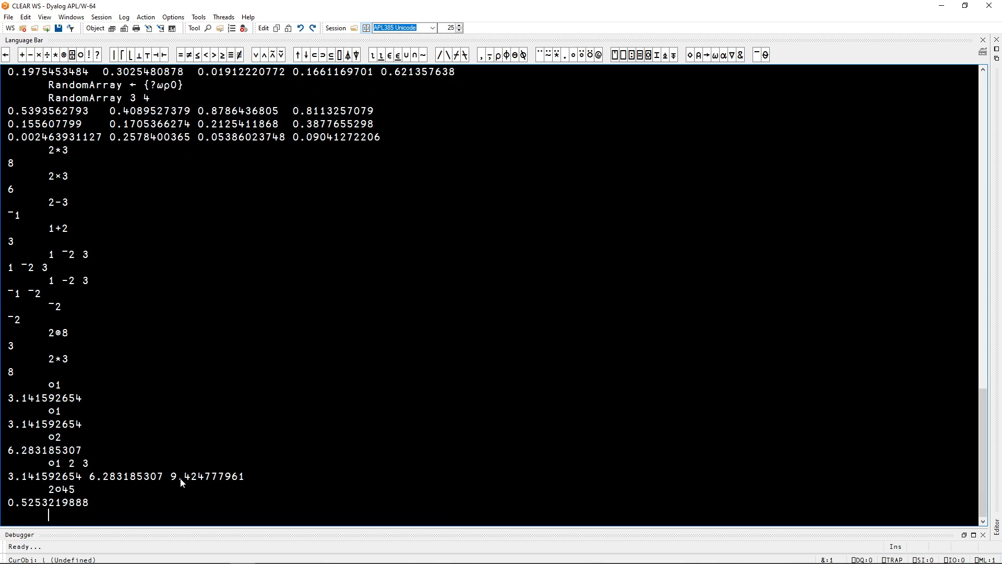
pyautogui.write('2○')
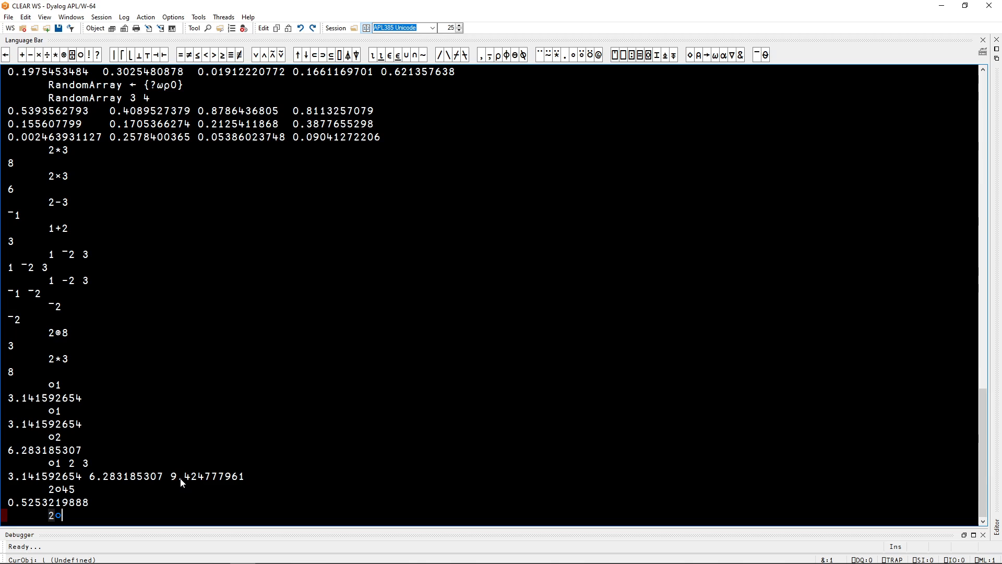
pyautogui.write('(○1)')
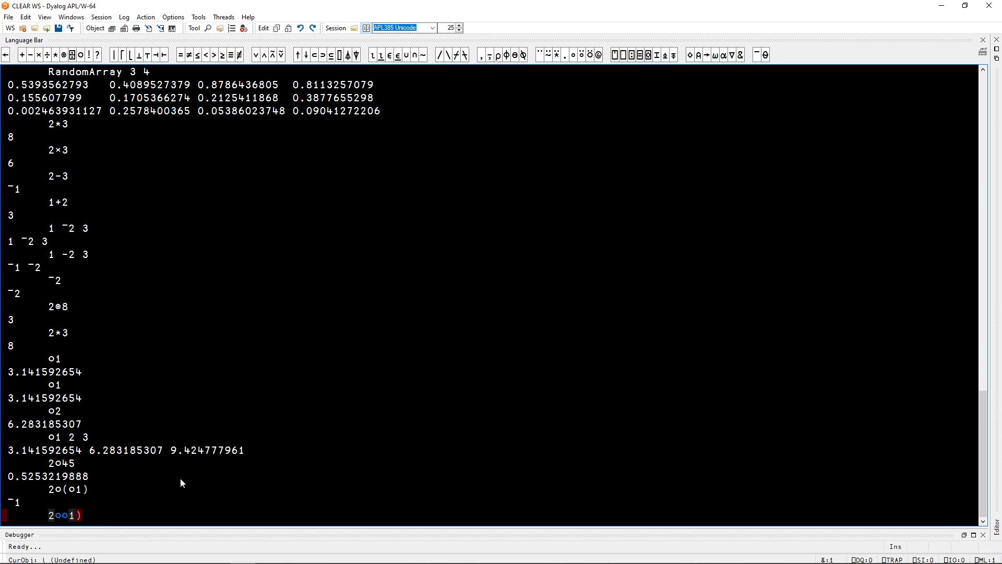
pyautogui.press('Backspace')
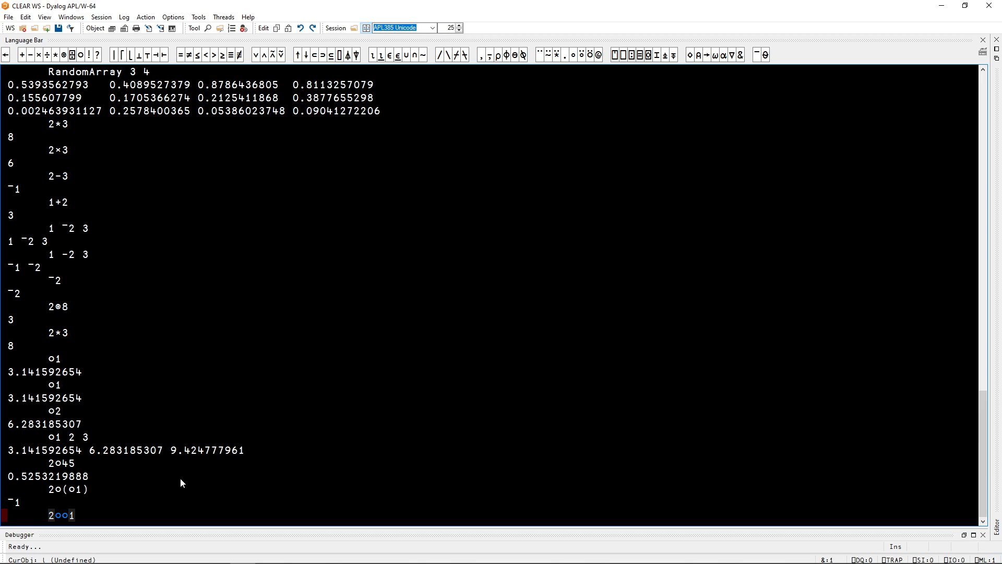